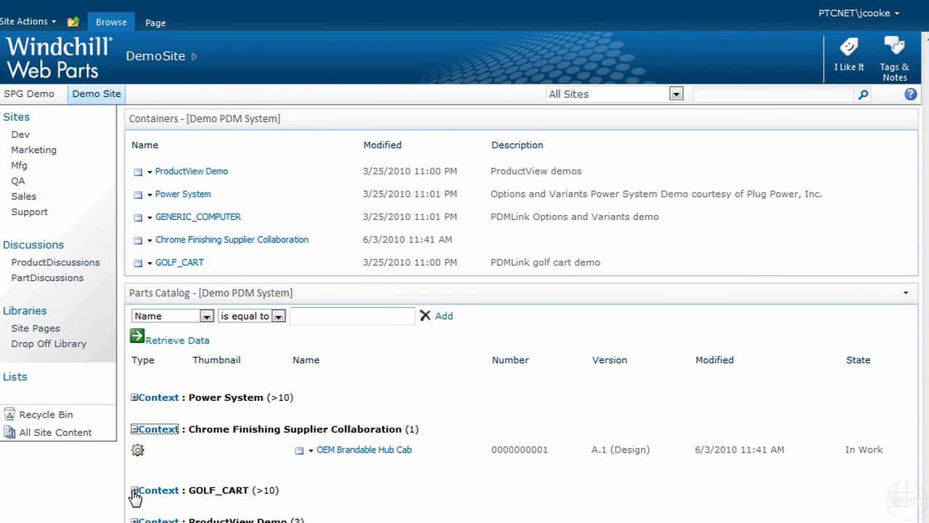
Review the GOLF_CART Flaking Chrome assignment's actions menu, then go to the SPG Demo site.
{"action": "scroll", "scroll_direction": "down", "scroll_amount": 3}
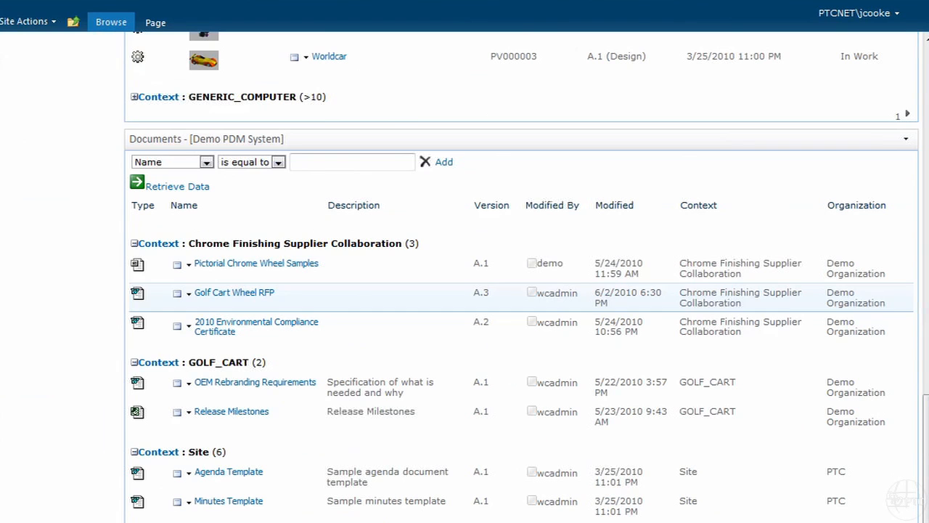
{"action": "mouse_move", "coordinate": [283, 283]}
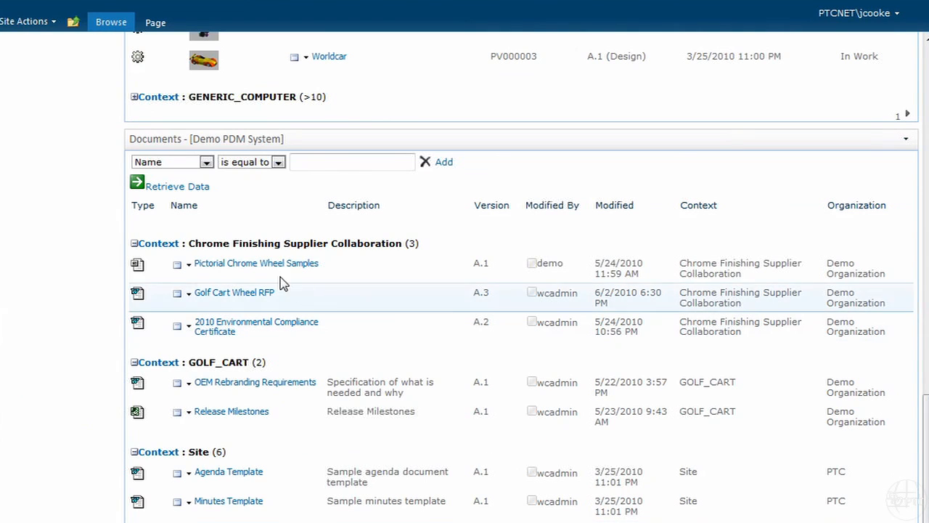
{"action": "mouse_move", "coordinate": [198, 262]}
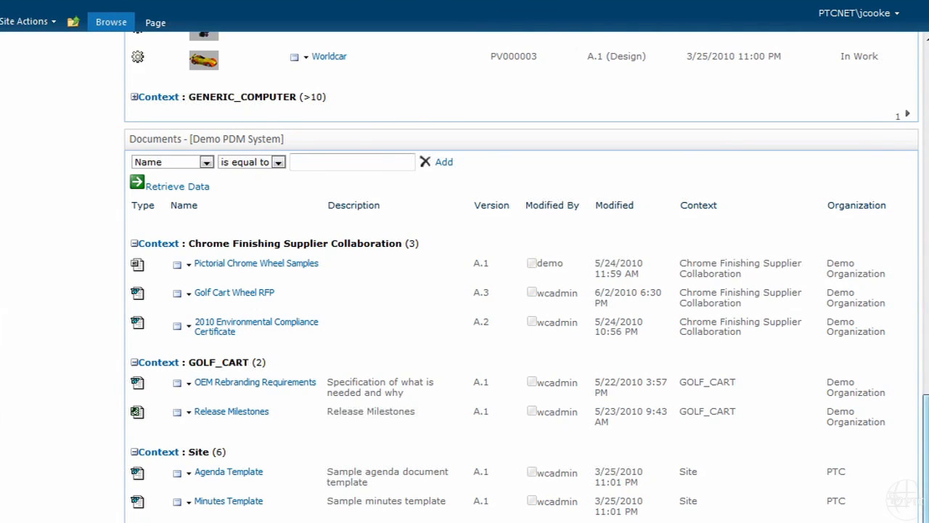
{"action": "scroll", "scroll_direction": "down", "scroll_amount": 3}
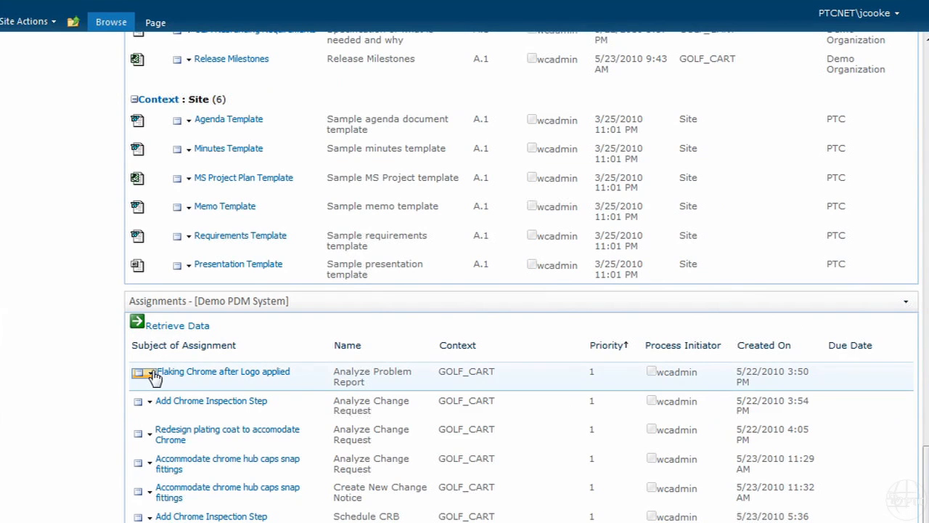
{"action": "left_click", "coordinate": [147, 372]}
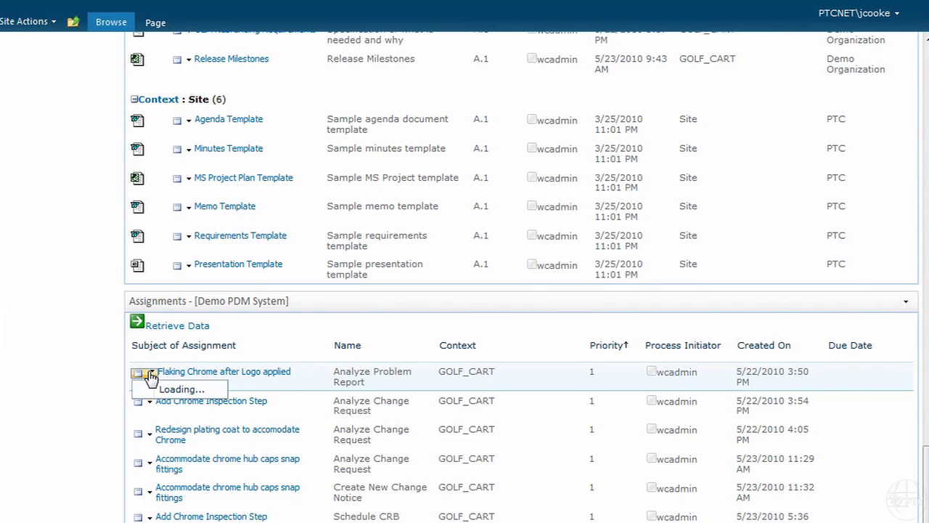
{"action": "left_click", "coordinate": [153, 372]}
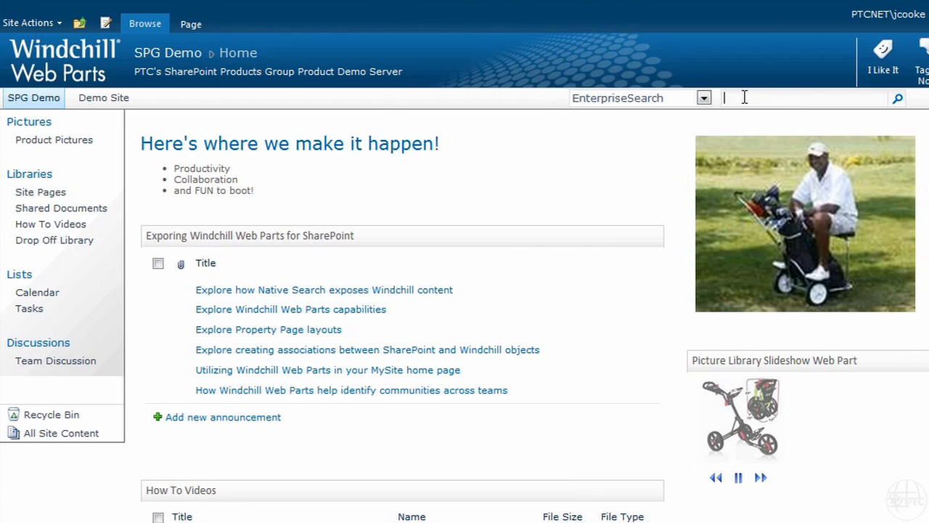
Search Windchill for 'wheel' and browse the 20 results, including the WHEEL_HUB part.
{"action": "type", "text": "wheel"}
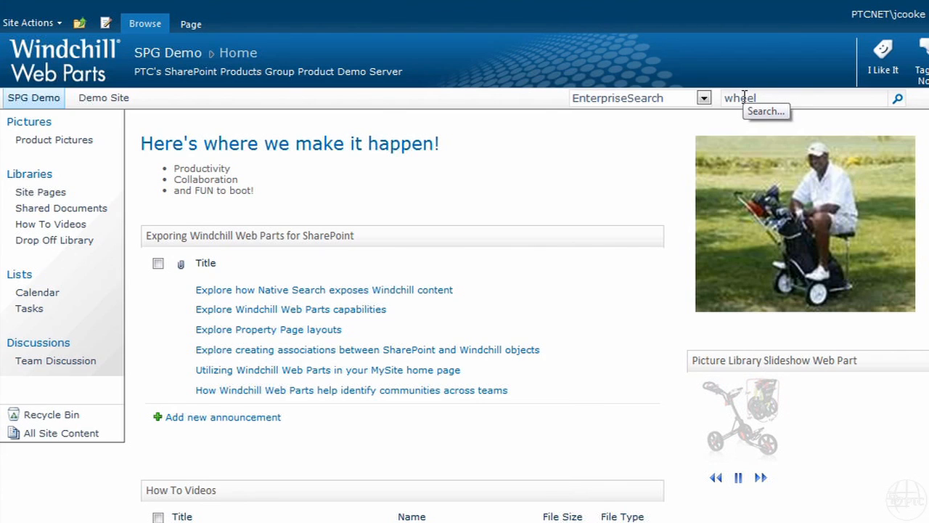
{"action": "left_click", "coordinate": [897, 97]}
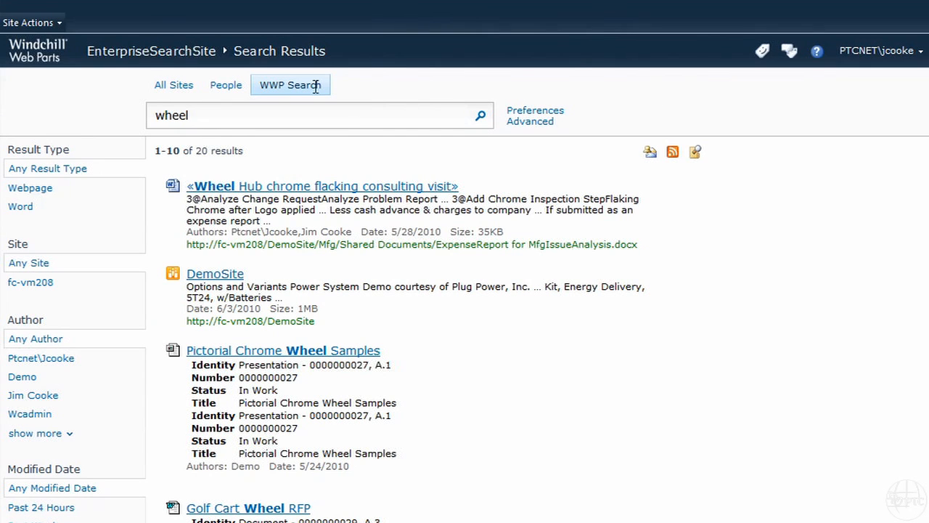
{"action": "mouse_move", "coordinate": [296, 158]}
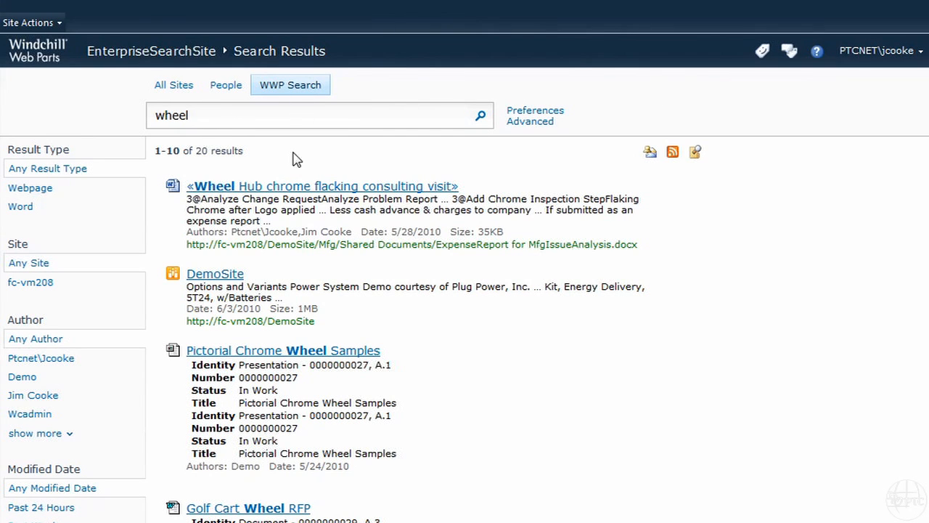
{"action": "scroll", "scroll_direction": "down", "scroll_amount": 3}
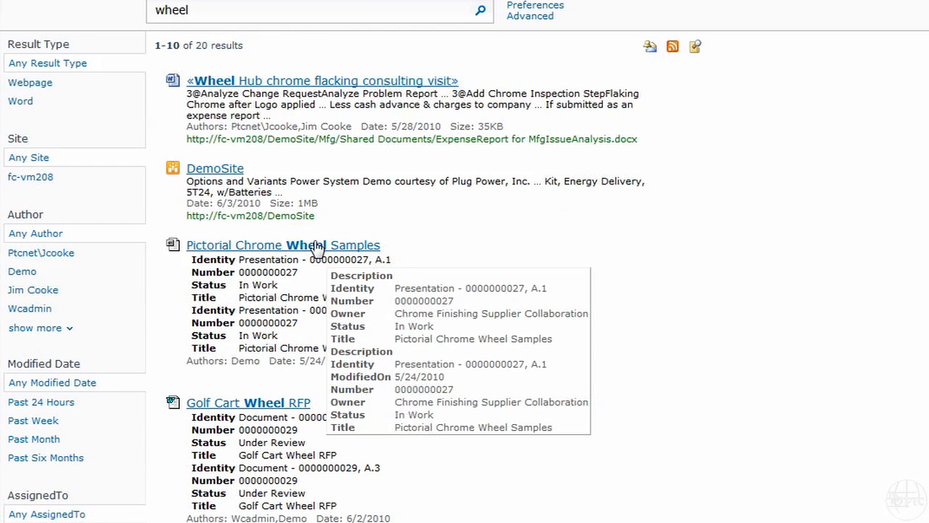
{"action": "mouse_move", "coordinate": [396, 404]}
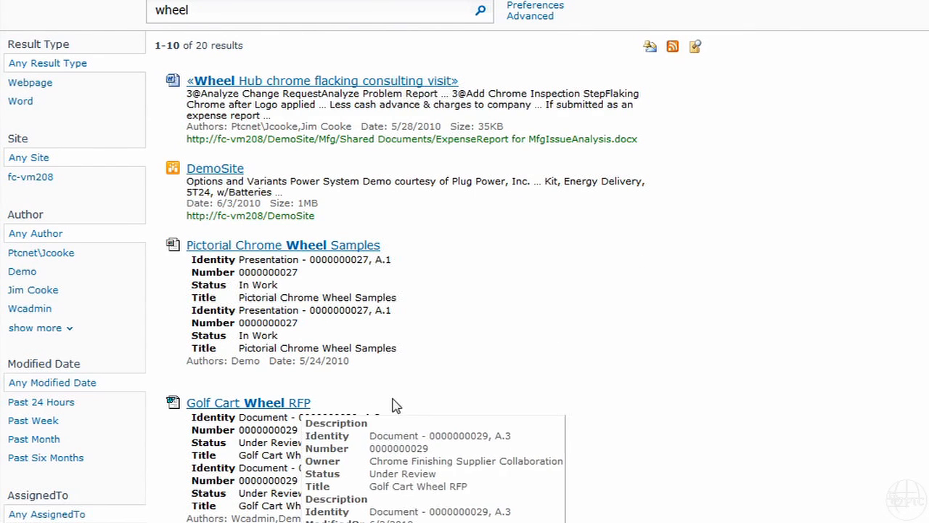
{"action": "scroll", "scroll_direction": "down", "scroll_amount": 3}
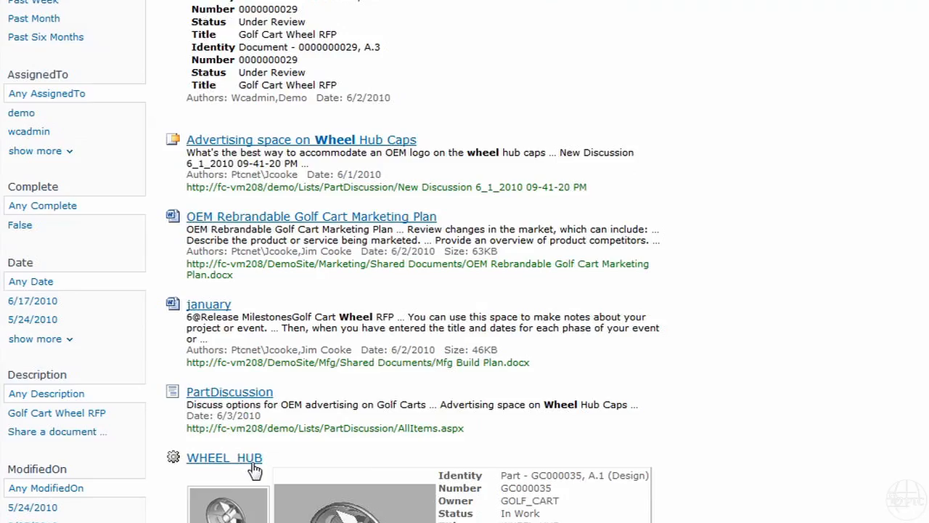
{"action": "left_click", "coordinate": [225, 457]}
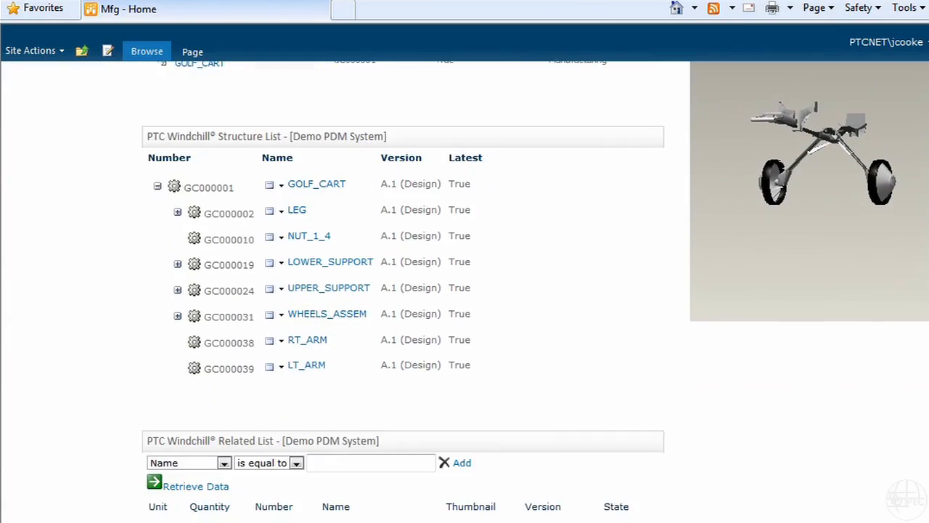
Open the Mfg Docs library in All Documents view from the Mfg home page.
{"action": "scroll", "scroll_direction": "down", "scroll_amount": 3}
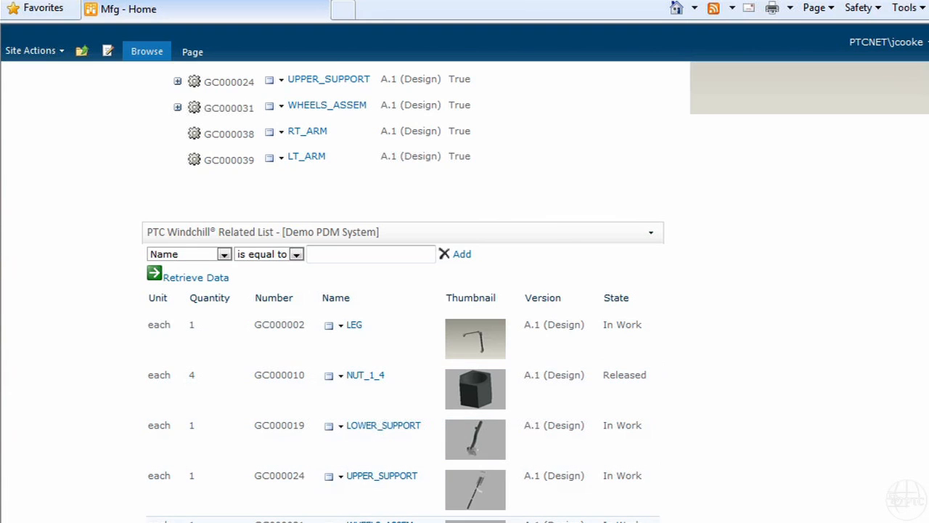
{"action": "mouse_move", "coordinate": [308, 232]}
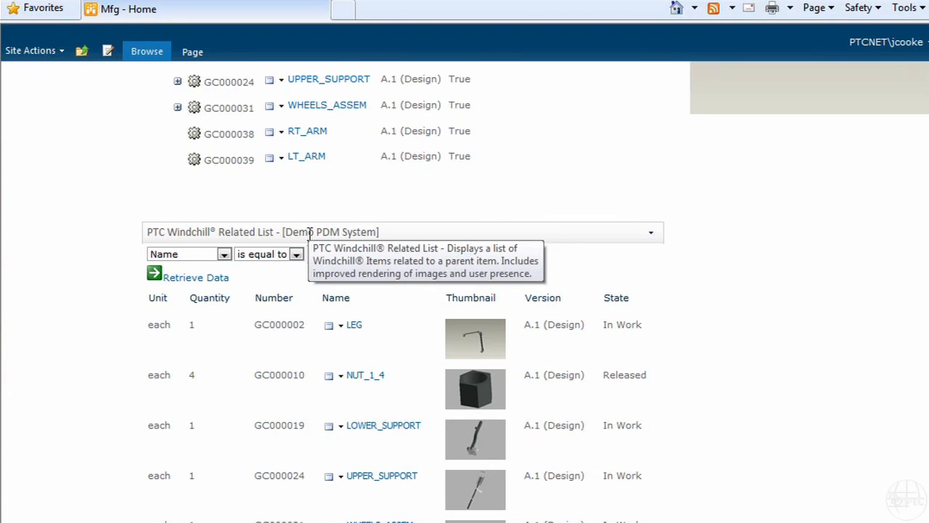
{"action": "scroll", "scroll_direction": "up", "scroll_amount": 3}
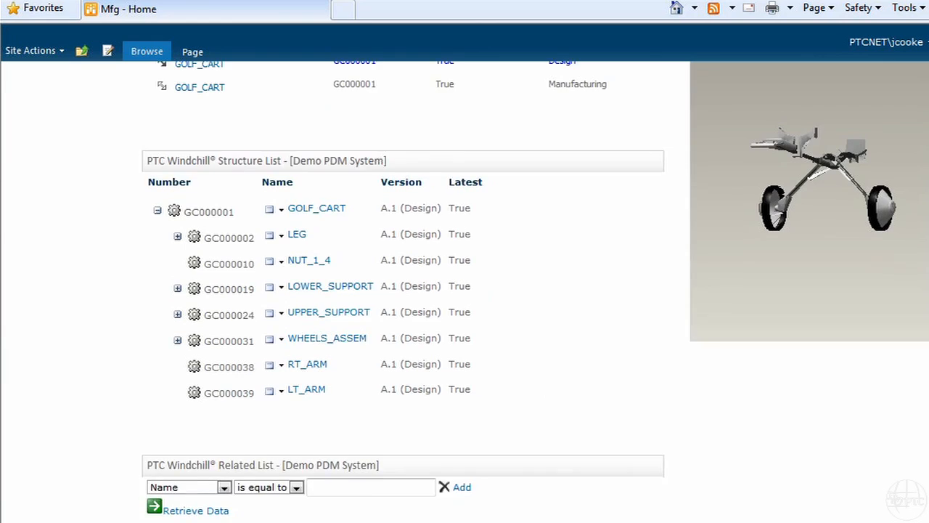
{"action": "scroll", "scroll_direction": "up", "scroll_amount": 3}
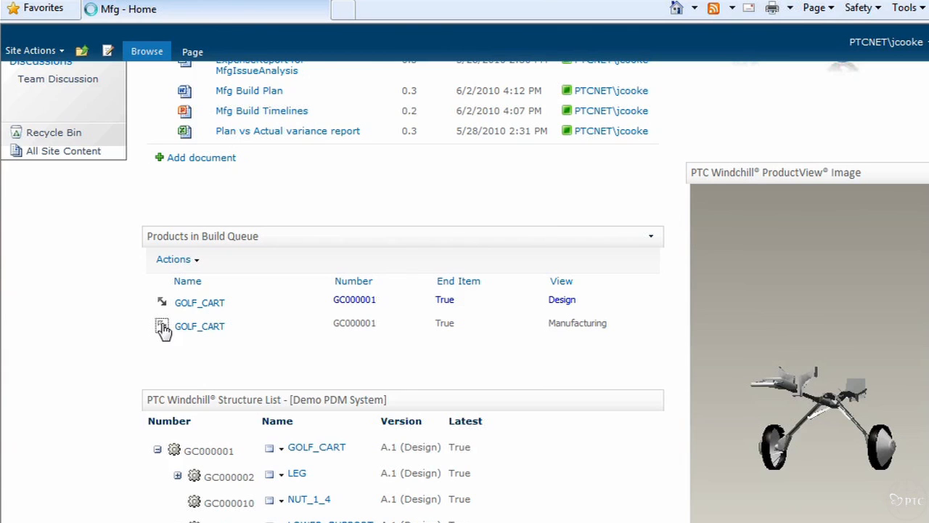
{"action": "scroll", "scroll_direction": "up", "scroll_amount": 3}
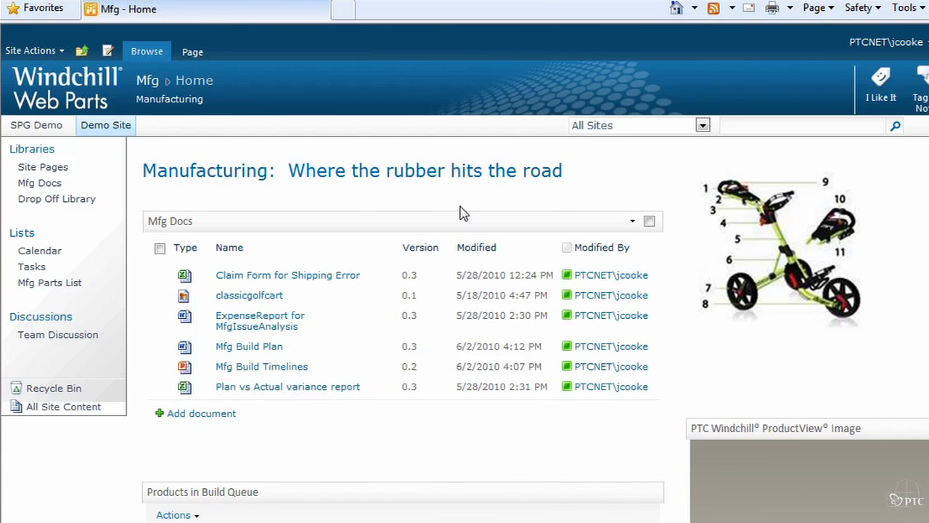
{"action": "mouse_move", "coordinate": [169, 220]}
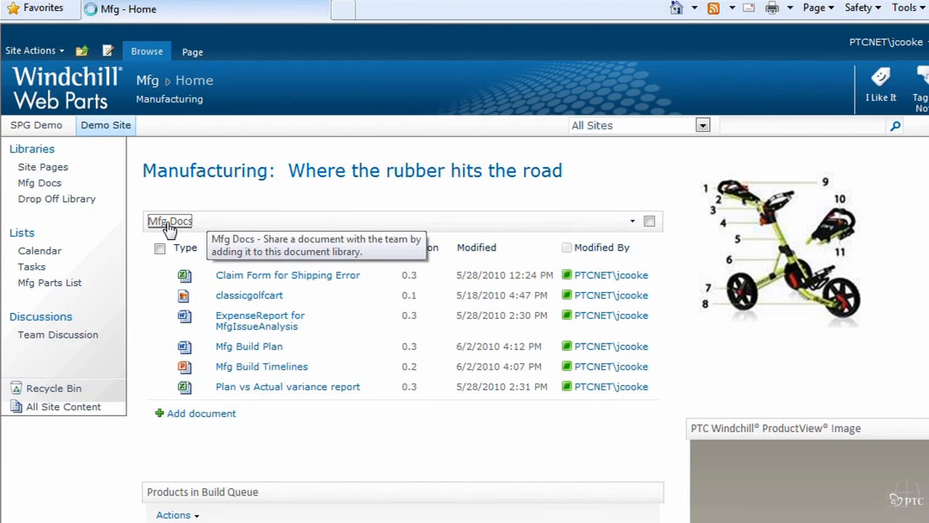
{"action": "left_click", "coordinate": [169, 222]}
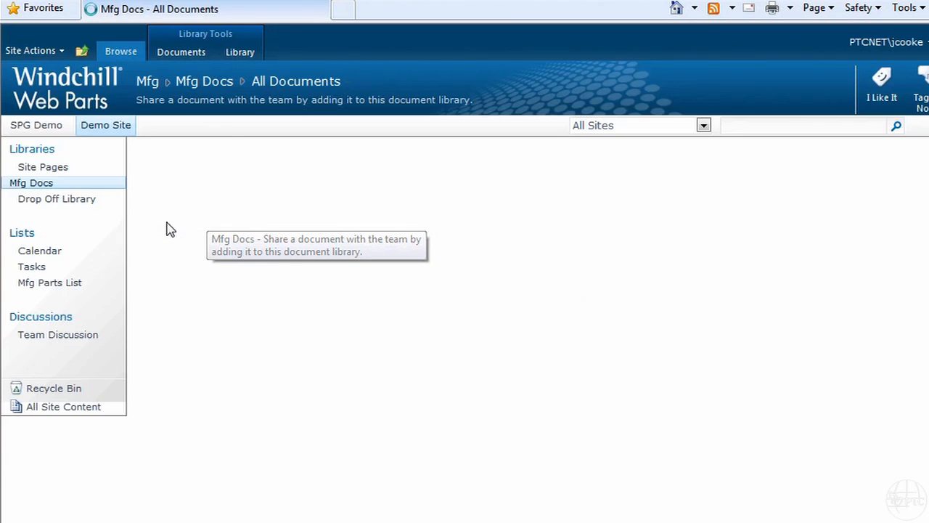